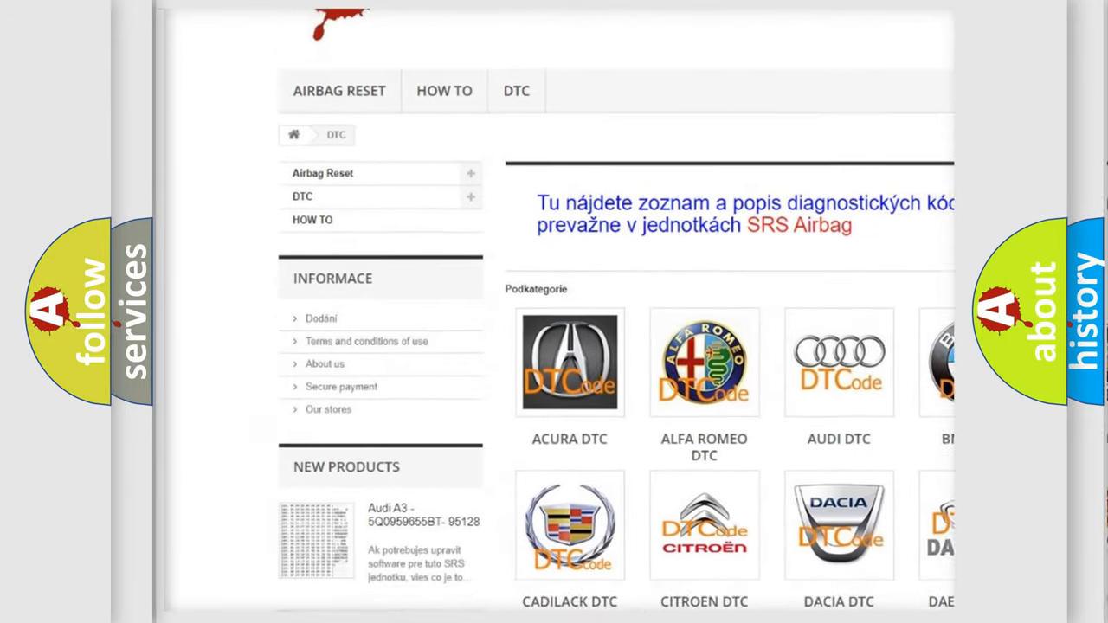
scroll("down", 3)
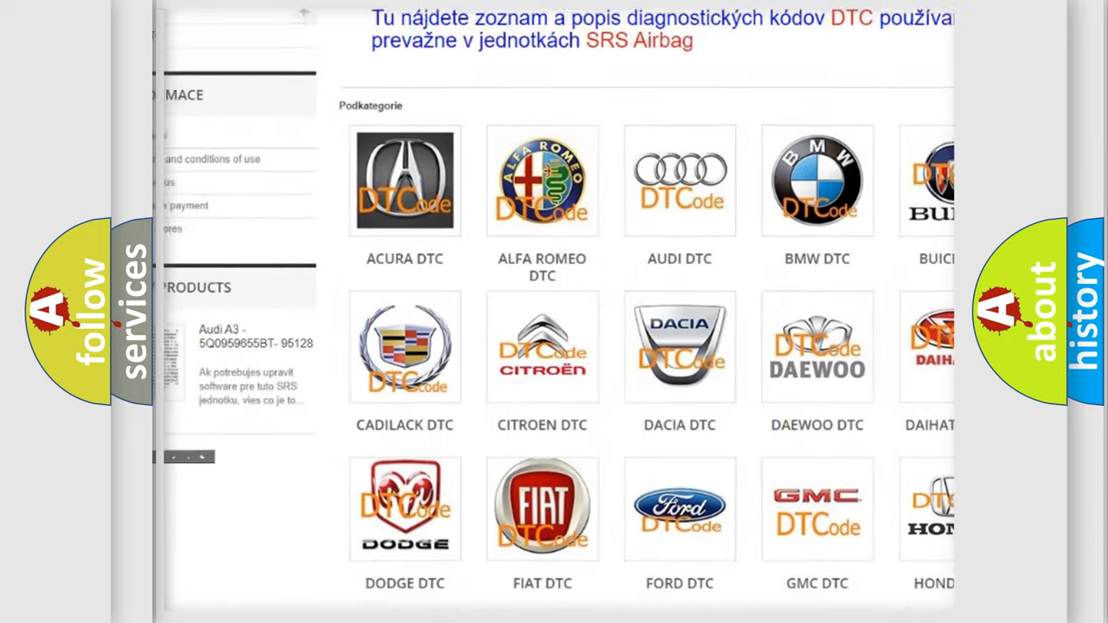
scroll("down", 3)
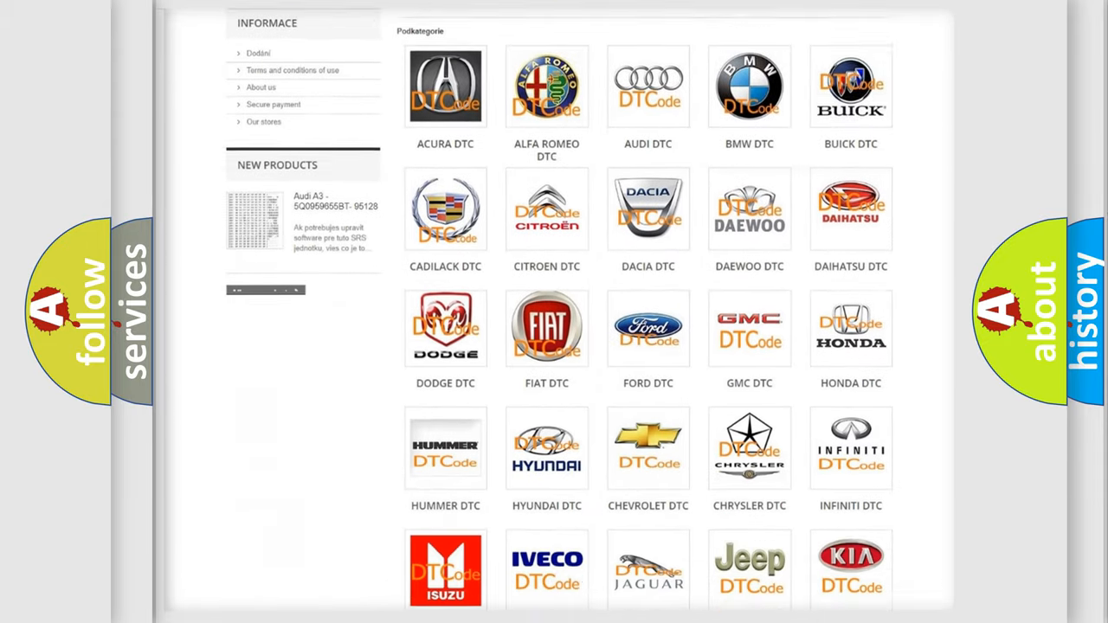
scroll("down", 3)
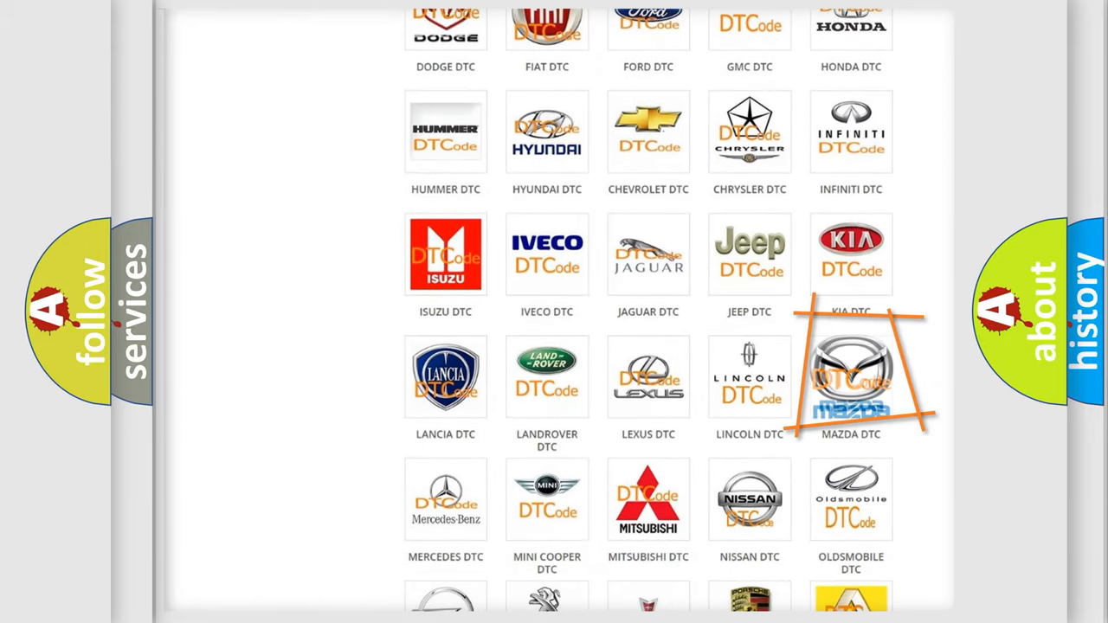